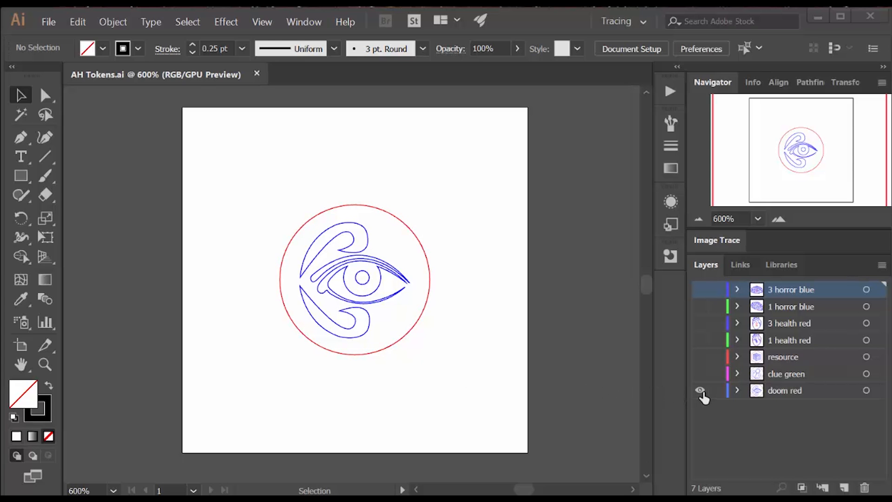
Hide the doom eye and resource crate layers and toggle the 1 and 3 health heart layers.
left_click(700, 390)
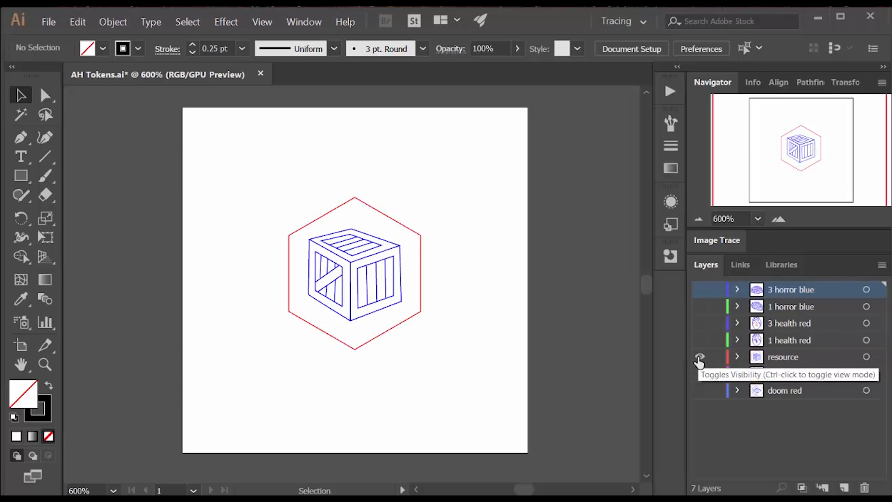
left_click(699, 357)
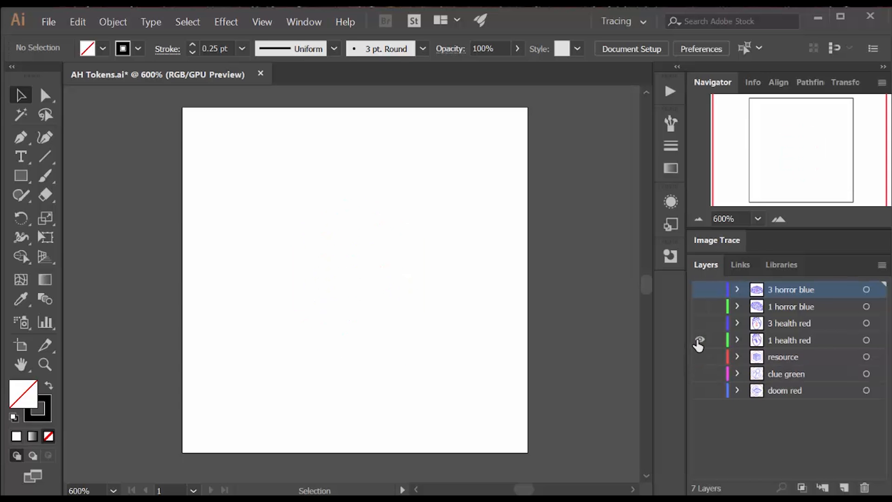
left_click(699, 345)
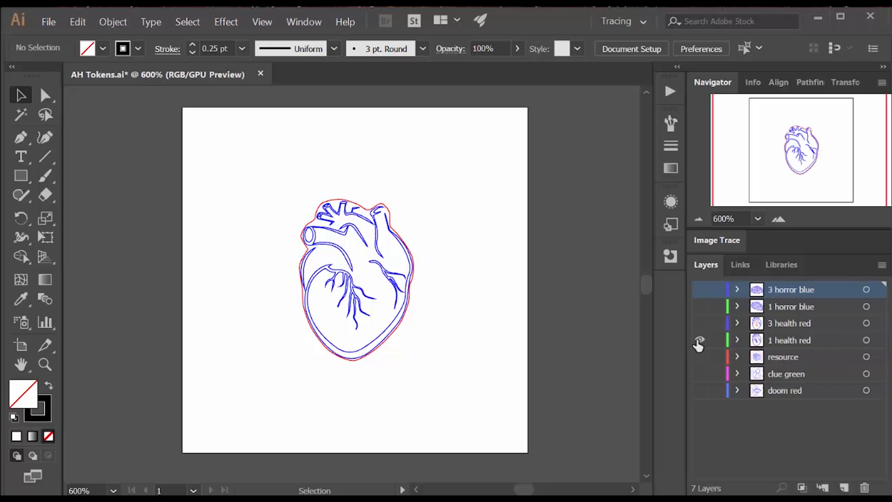
left_click(699, 340)
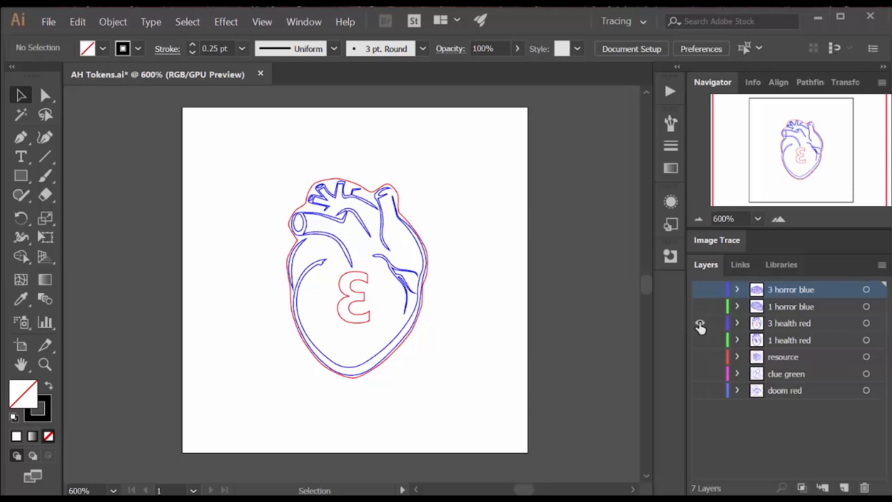
left_click(700, 322)
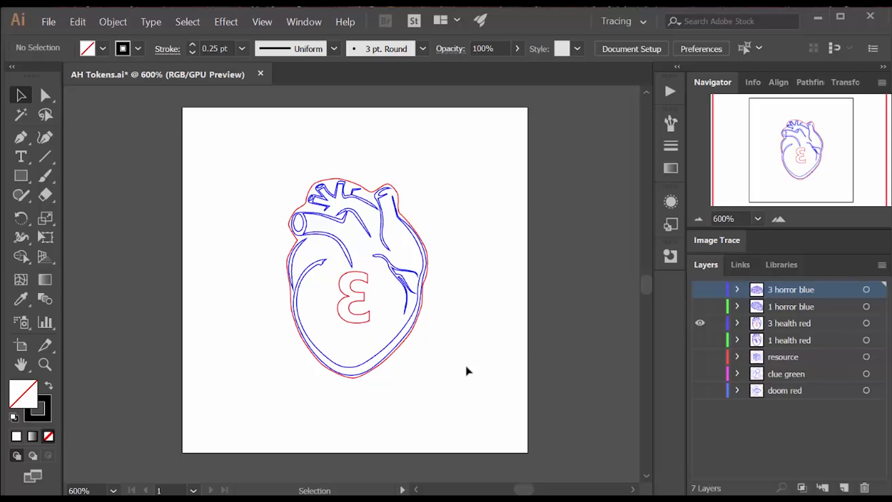
left_click(700, 322)
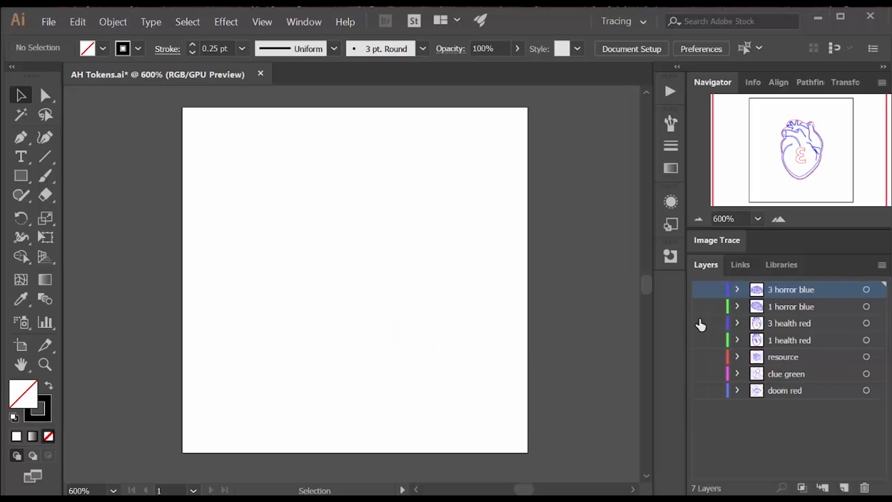
Toggle the 1 horror brain layer, leaving only the 3 horror blue brain visible.
left_click(698, 323)
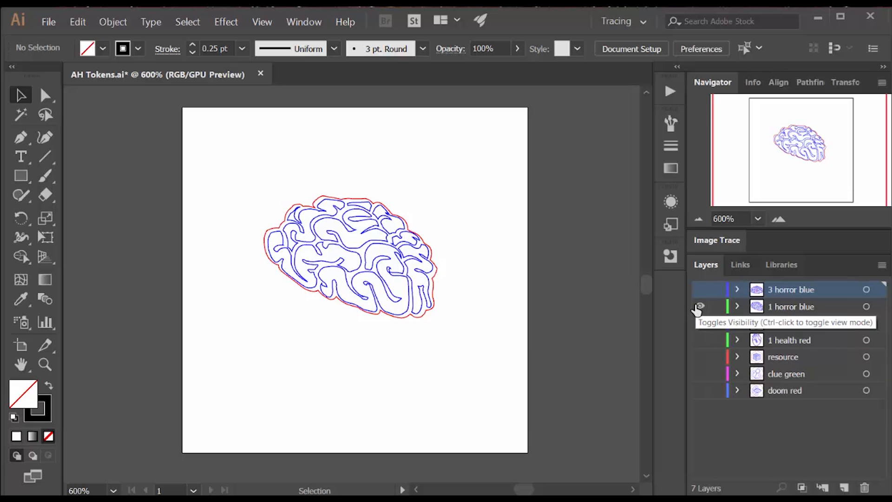
left_click(699, 293)
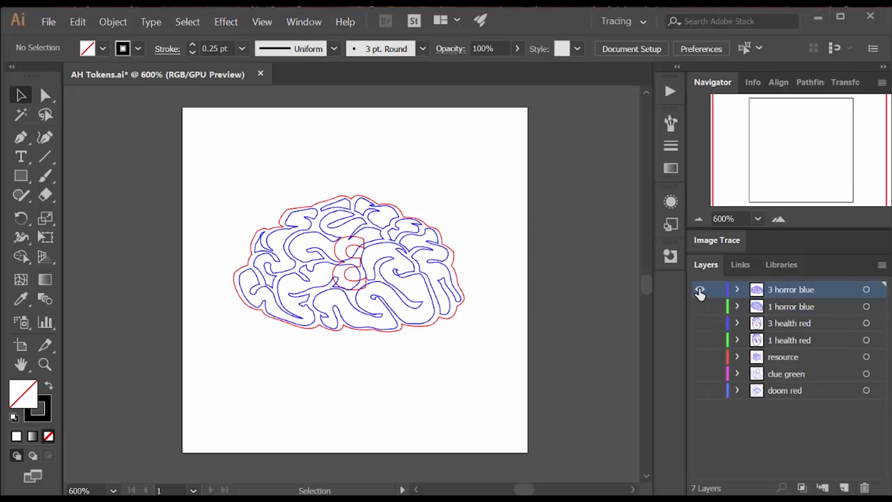
left_click(700, 289)
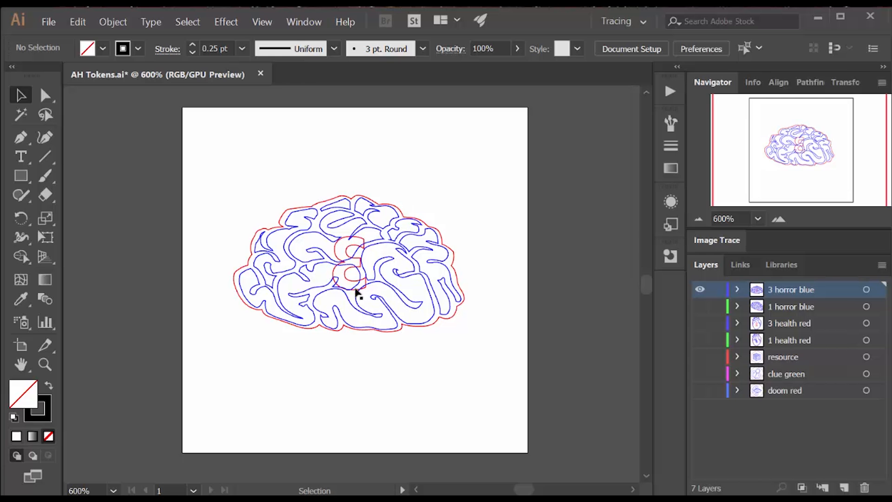
left_click(380, 74)
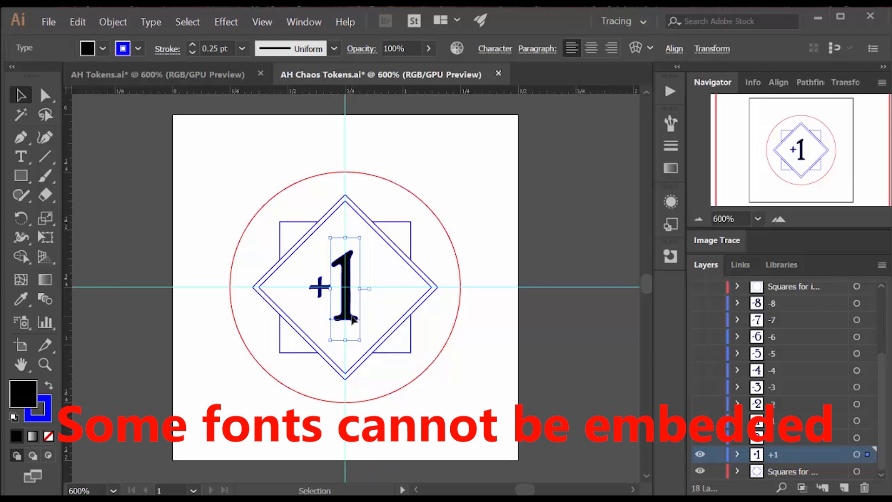
mouse_move(445, 367)
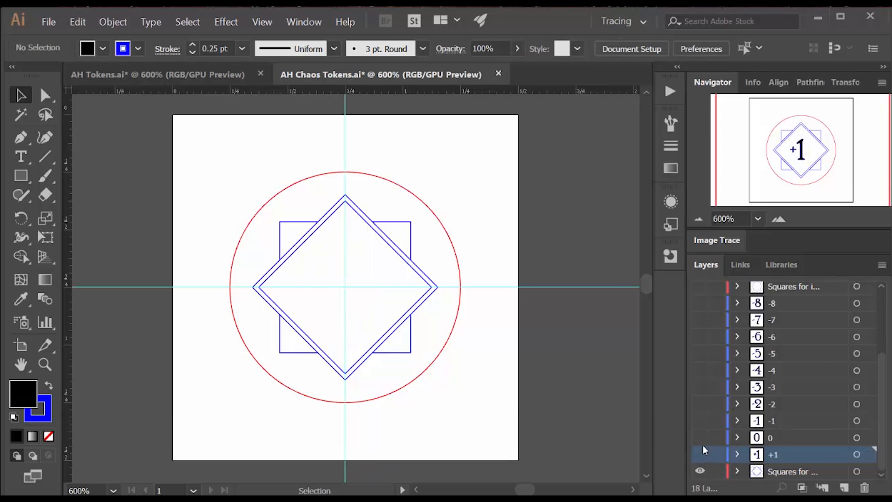
Hide the +1 numeral, toggle the -2 numeral, and hide the Squares frame, leaving the -3 numeral.
left_click(700, 437)
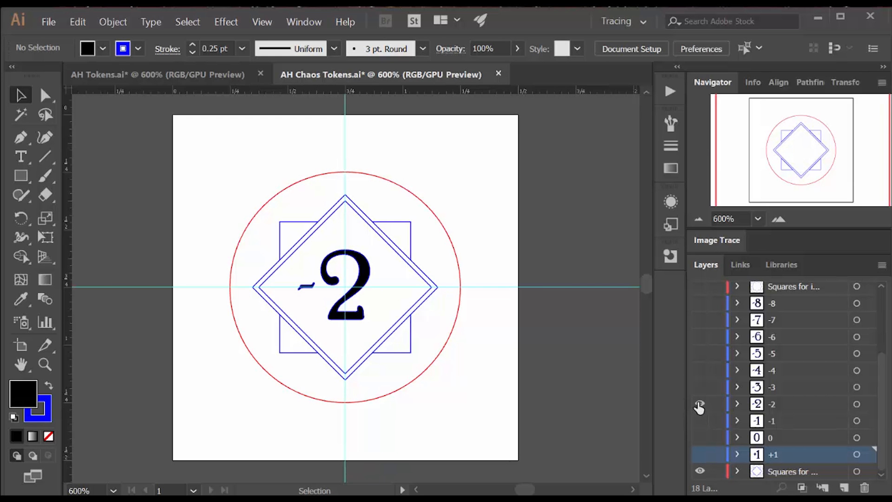
left_click(700, 404)
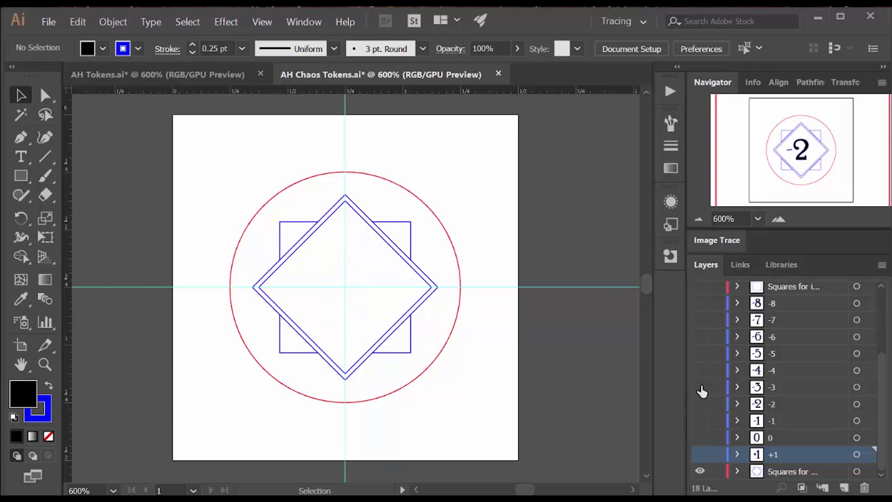
left_click(700, 387)
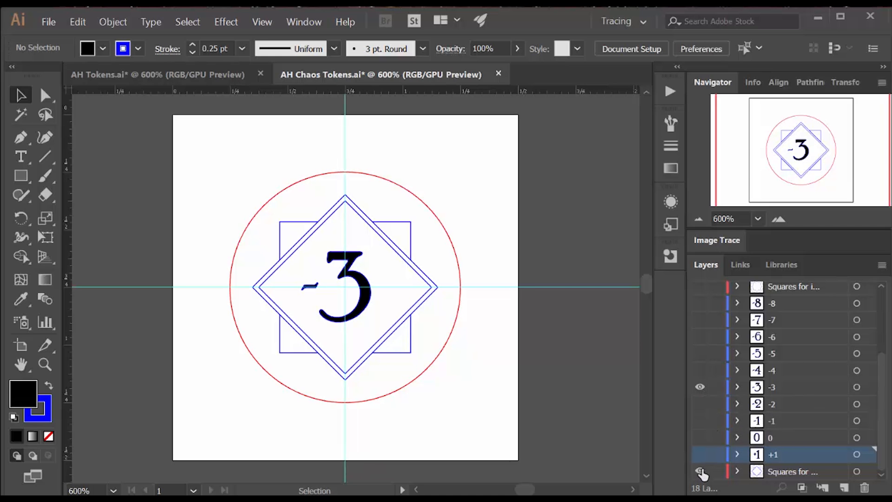
left_click(699, 386)
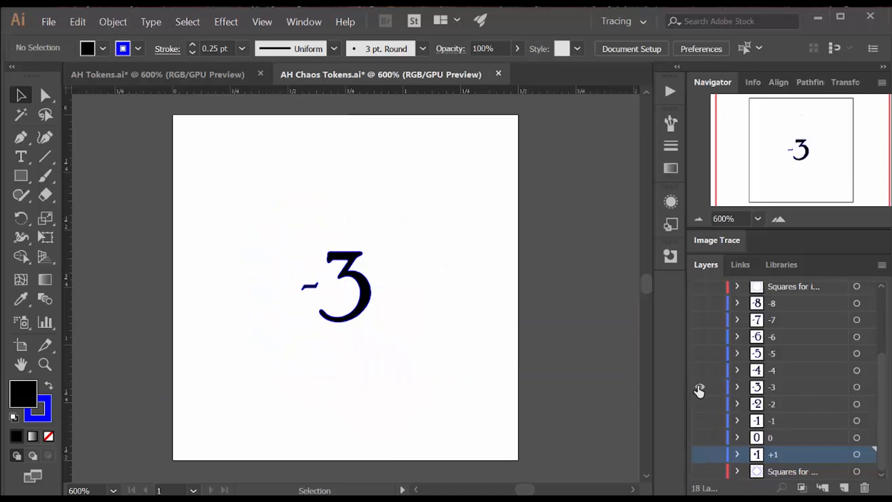
Show the circle-and-squares frame and preview the Star and Skull token designs.
scroll("up", 3)
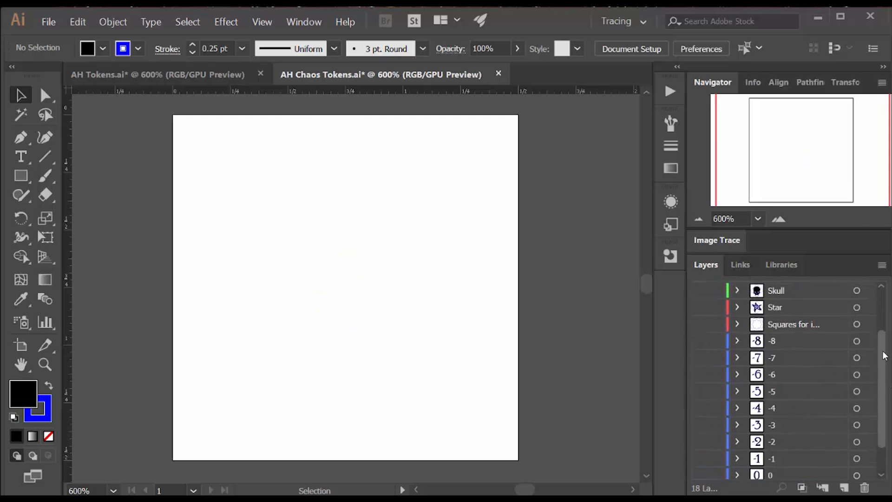
left_click(700, 349)
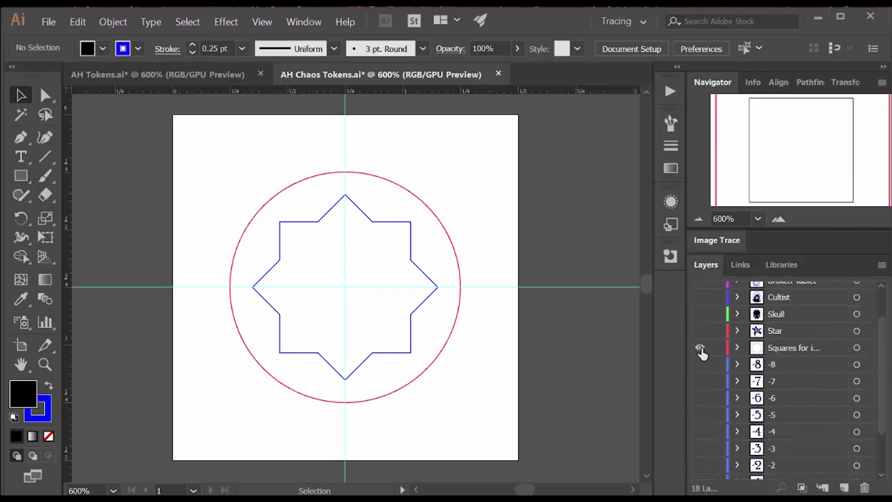
left_click(702, 347)
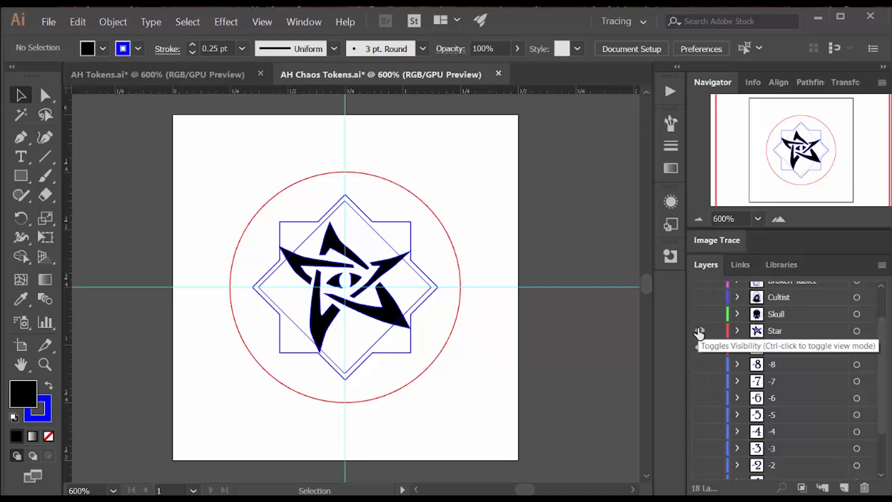
left_click(699, 330)
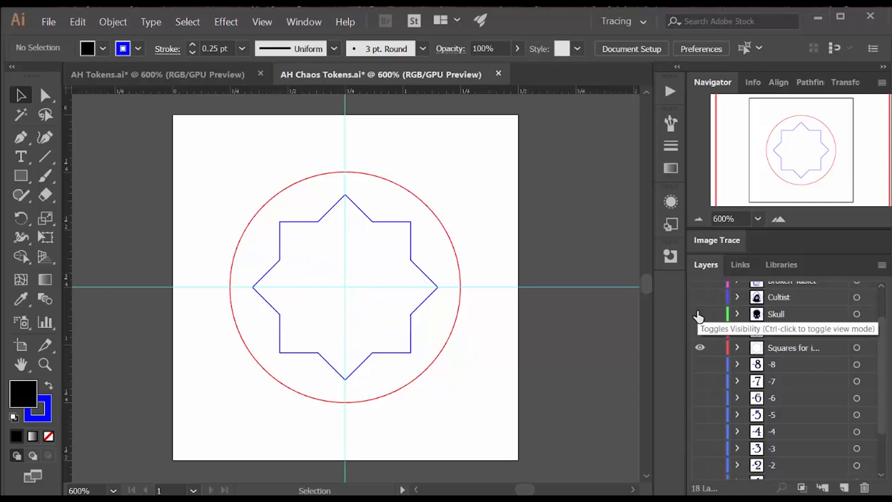
left_click(700, 314)
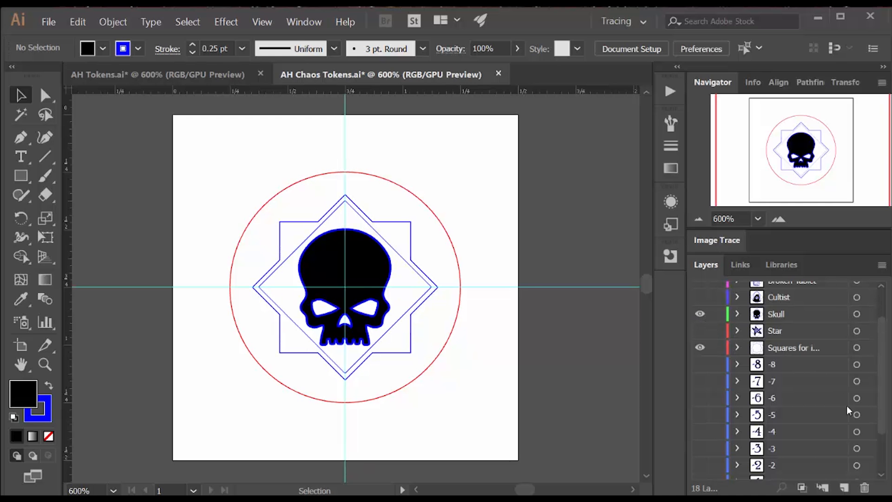
scroll("up", 3)
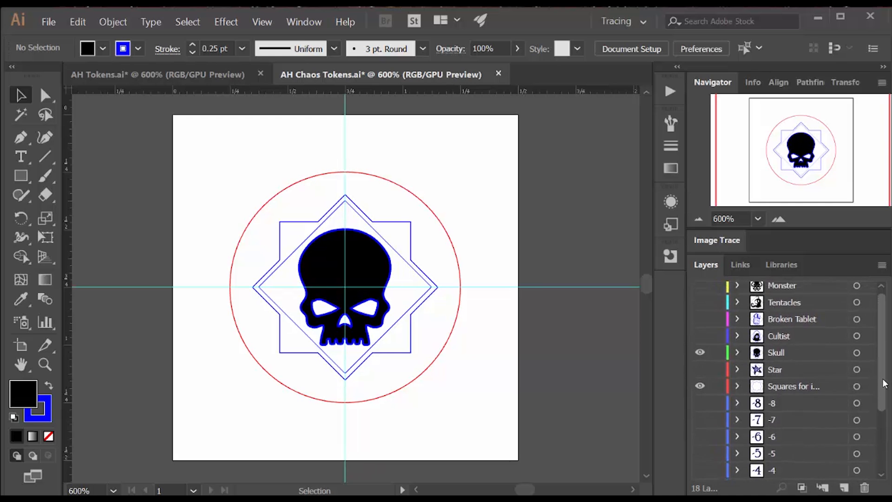
left_click(700, 352)
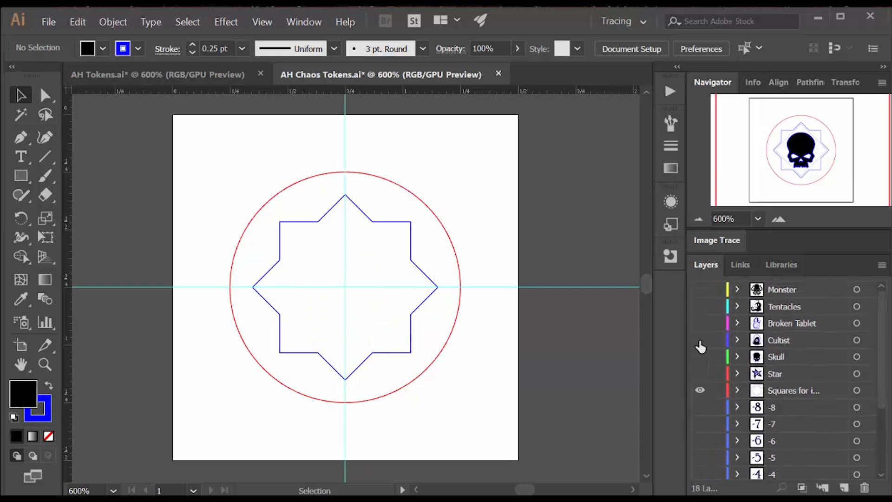
Preview the Cultist and Broken Tablet designs, ending on the tentacled Monster symbol.
left_click(700, 344)
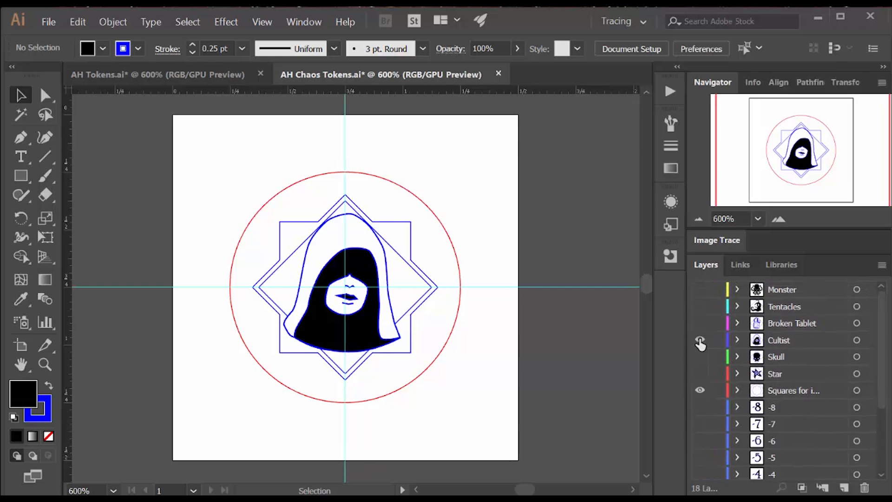
left_click(700, 343)
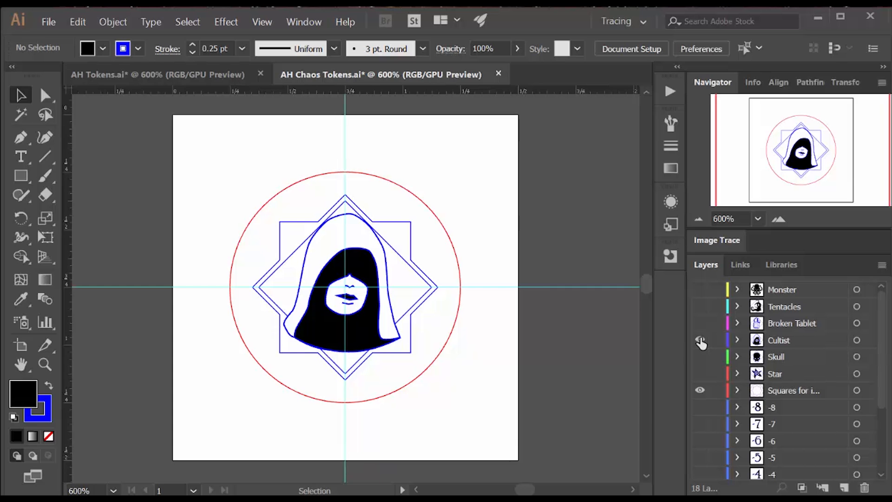
left_click(701, 339)
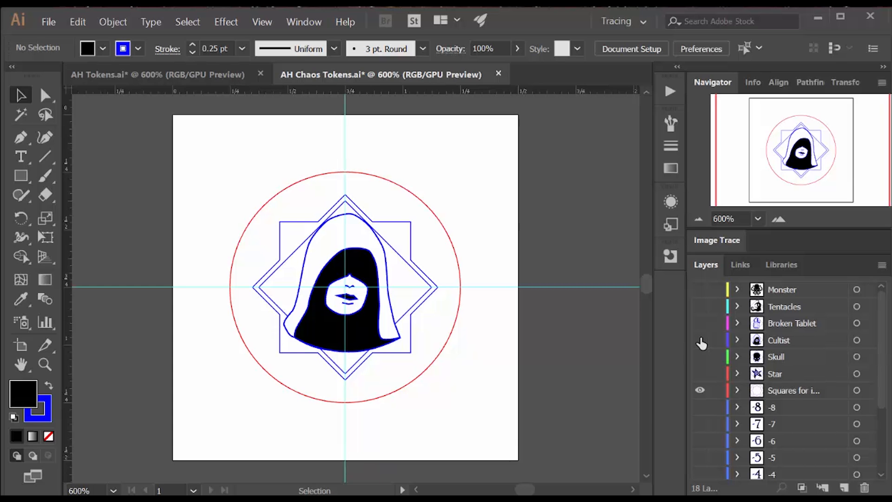
left_click(699, 323)
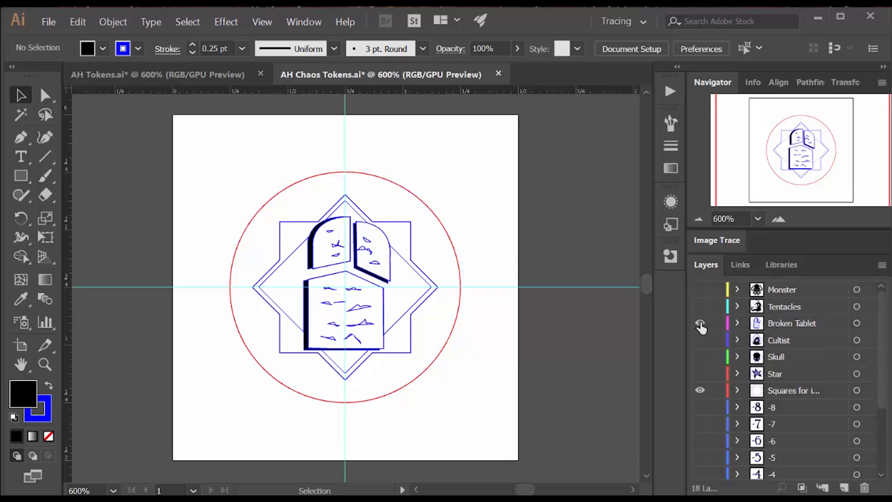
left_click(700, 323)
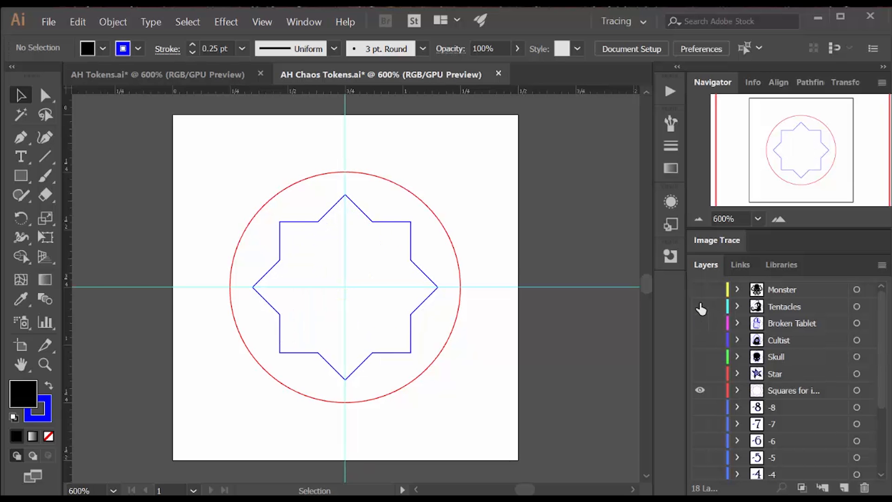
left_click(700, 306)
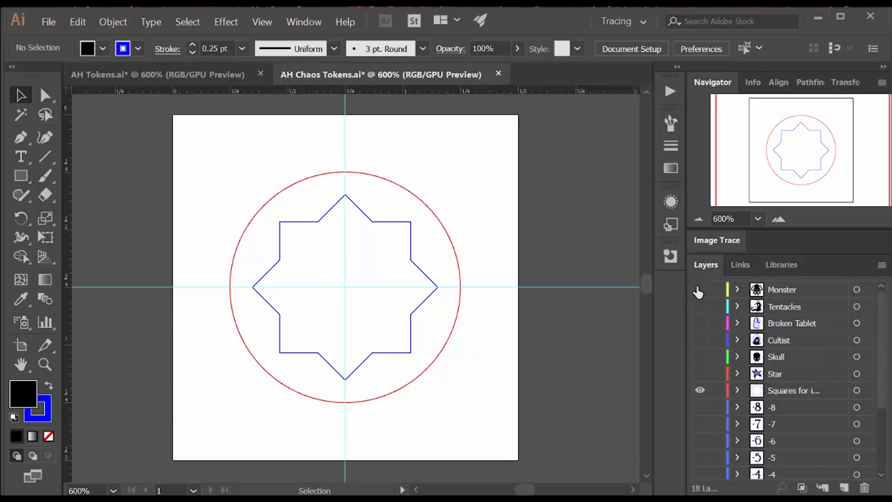
left_click(700, 289)
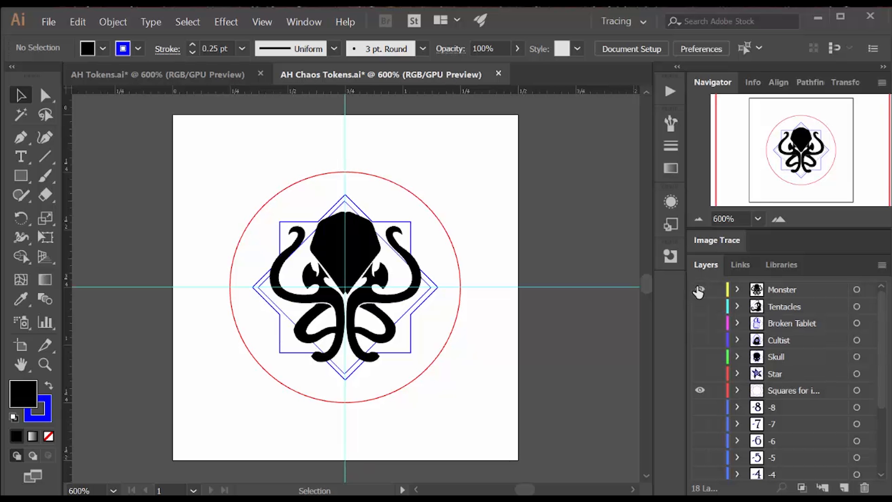
left_click(158, 74)
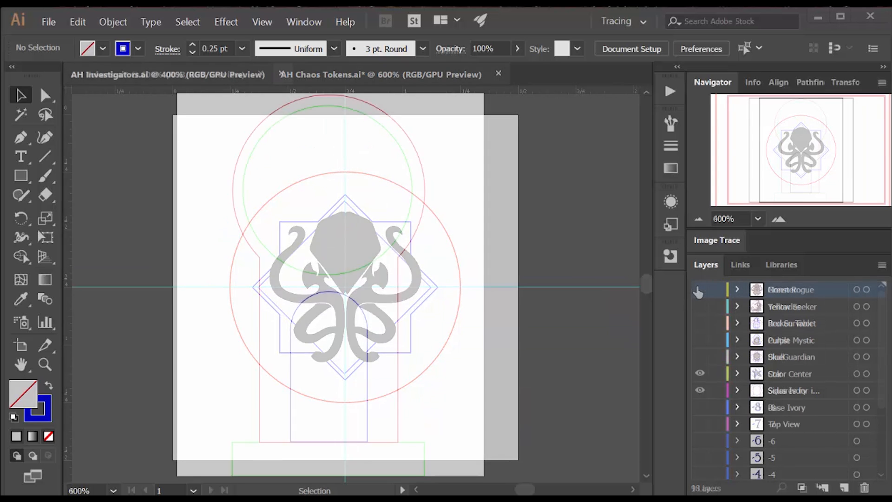
In AH Investigators, show then hide the BlueGuardian, Purple Mystic and Green Rogue symbols.
left_click(498, 74)
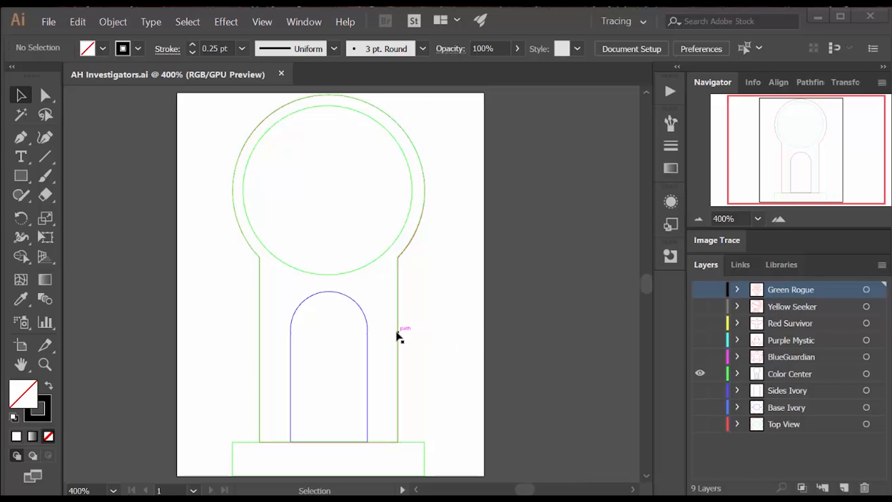
mouse_move(409, 334)
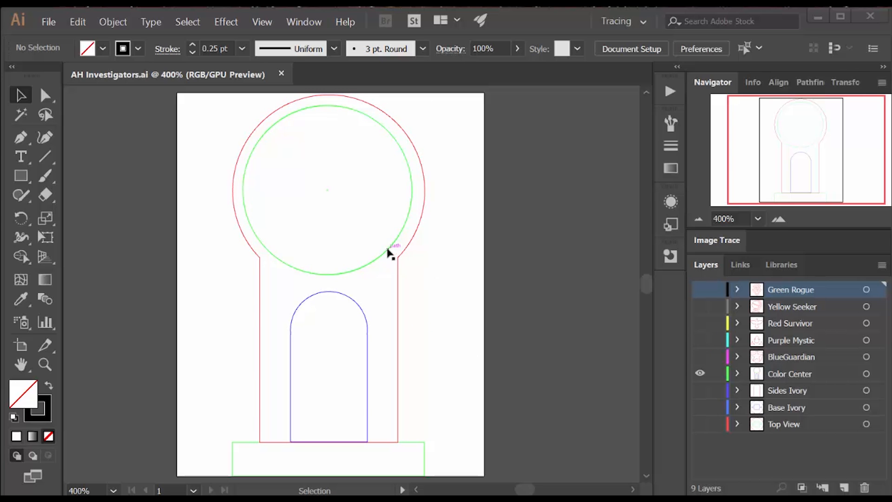
mouse_move(424, 376)
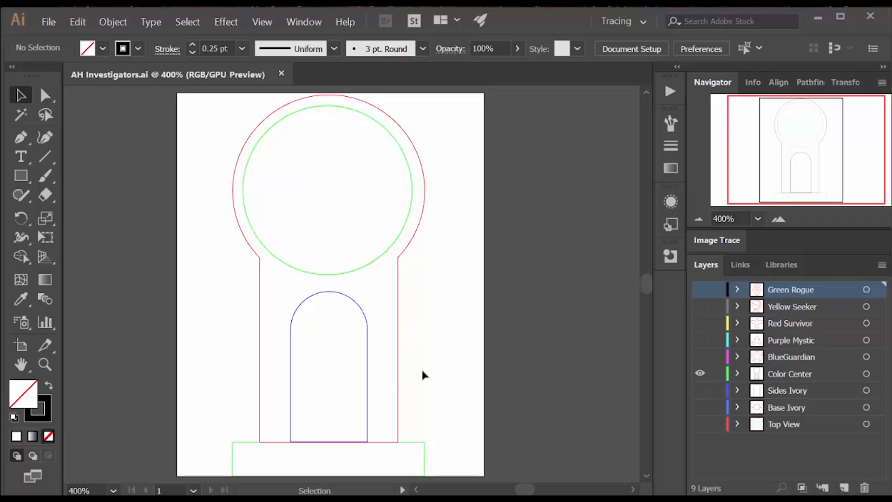
mouse_move(368, 382)
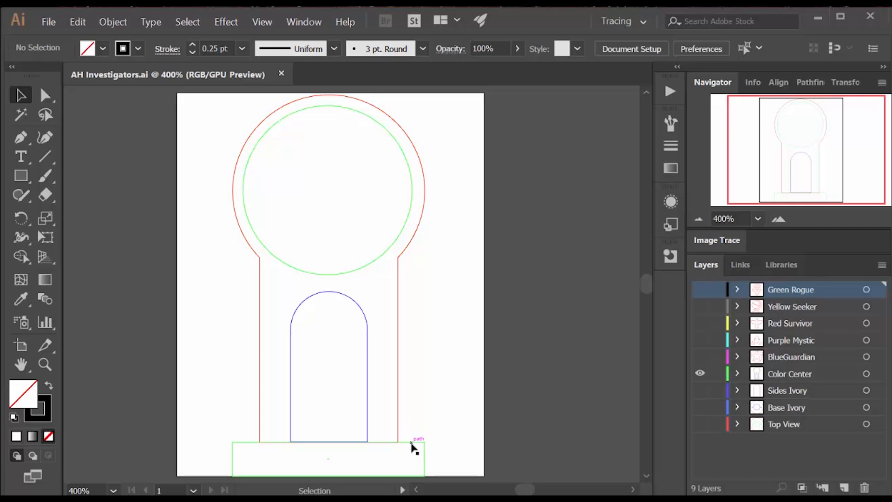
left_click(700, 357)
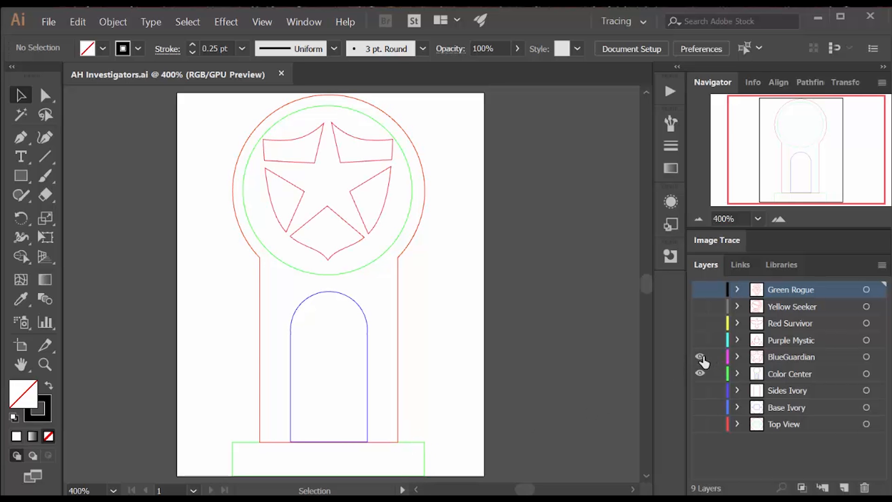
left_click(701, 357)
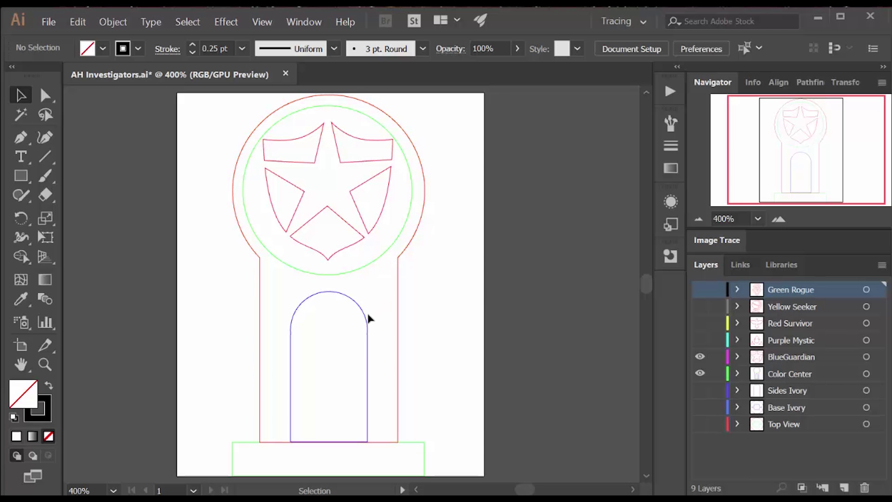
mouse_move(367, 319)
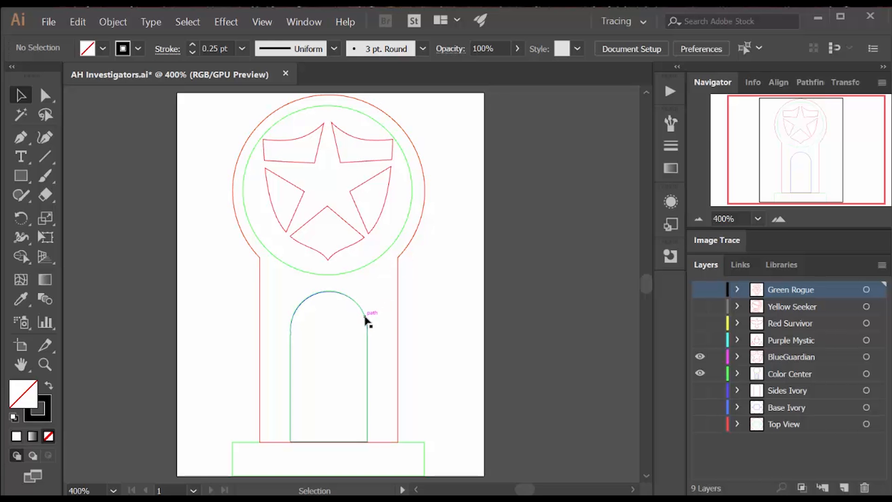
left_click(700, 356)
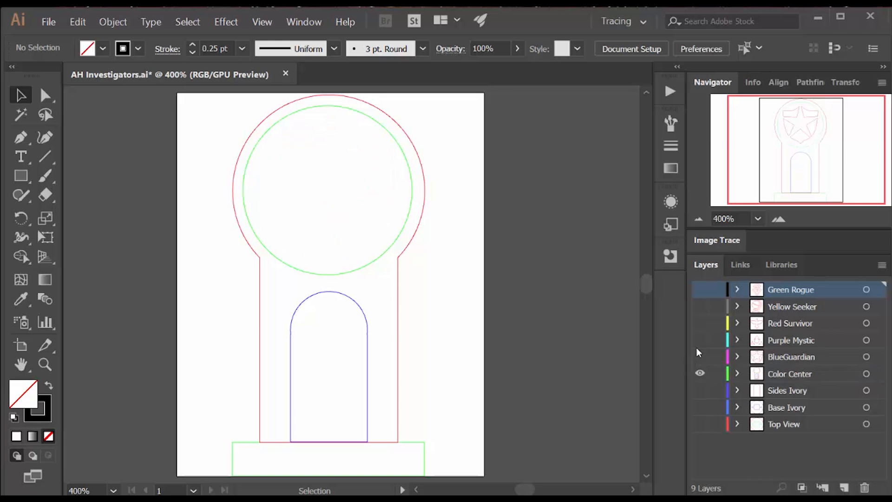
left_click(700, 344)
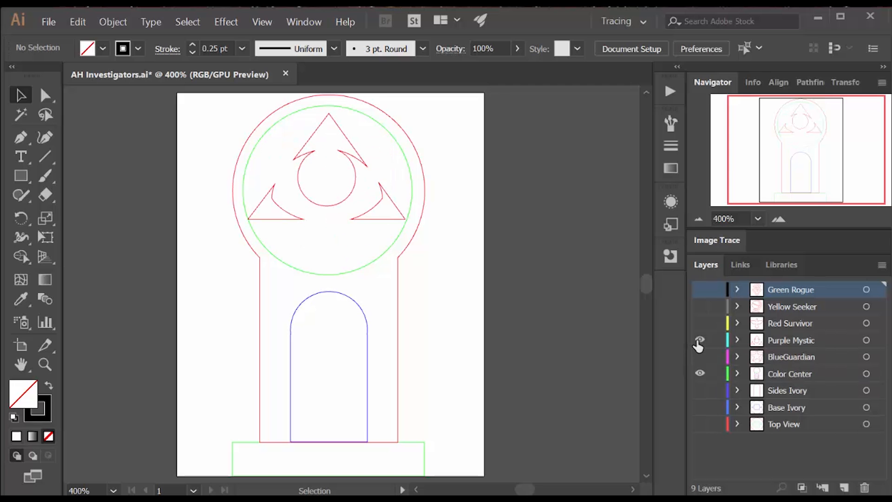
left_click(699, 322)
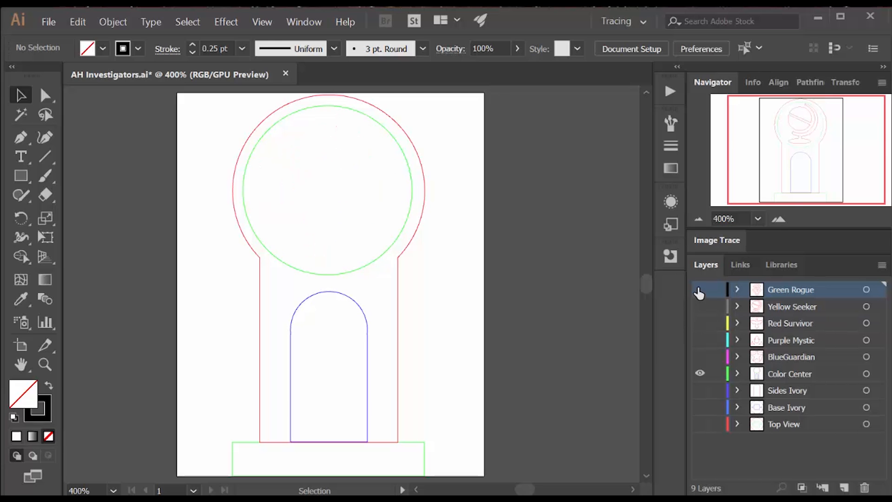
left_click(699, 306)
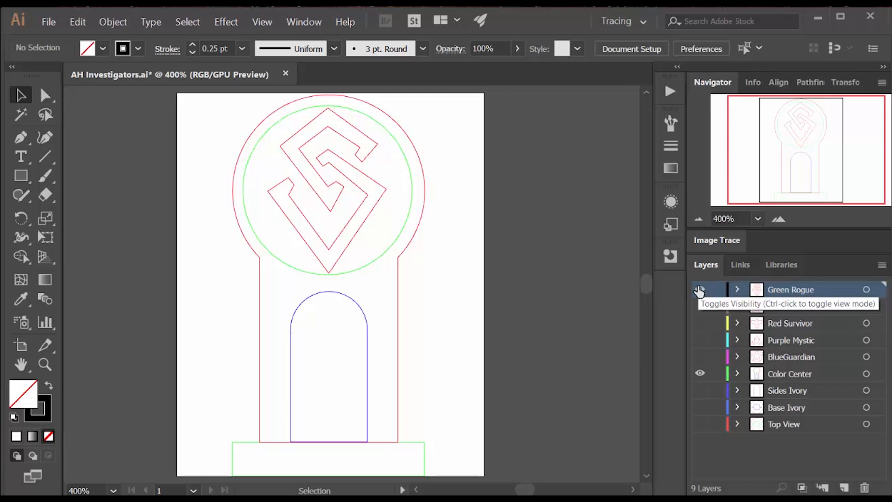
left_click(700, 290)
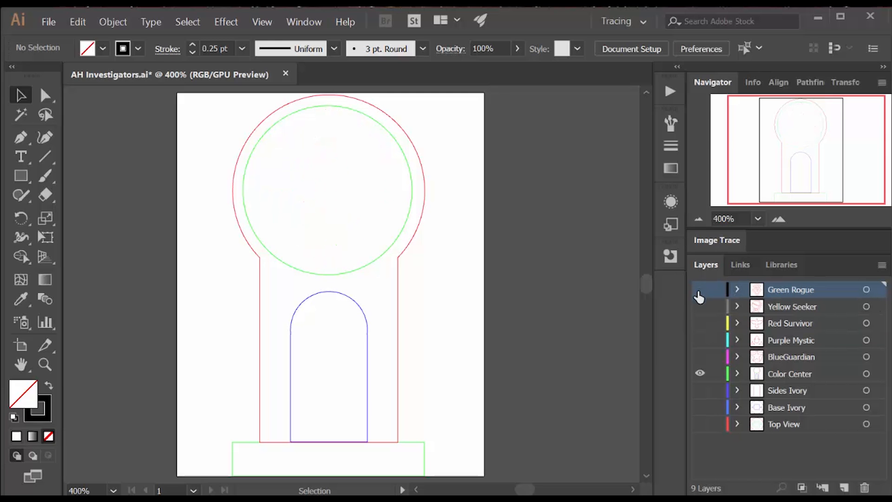
left_click(700, 373)
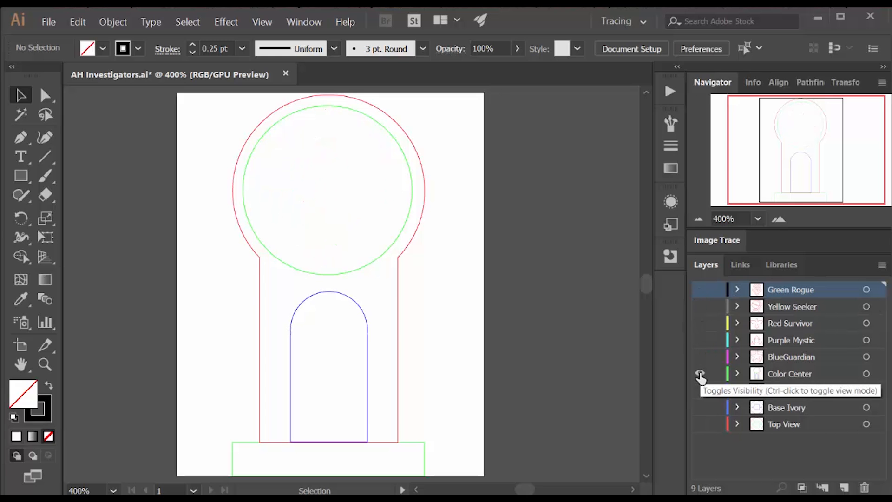
Hide Color Center, show Base Ivory, and select the cross-shaped base pieces.
left_click(700, 377)
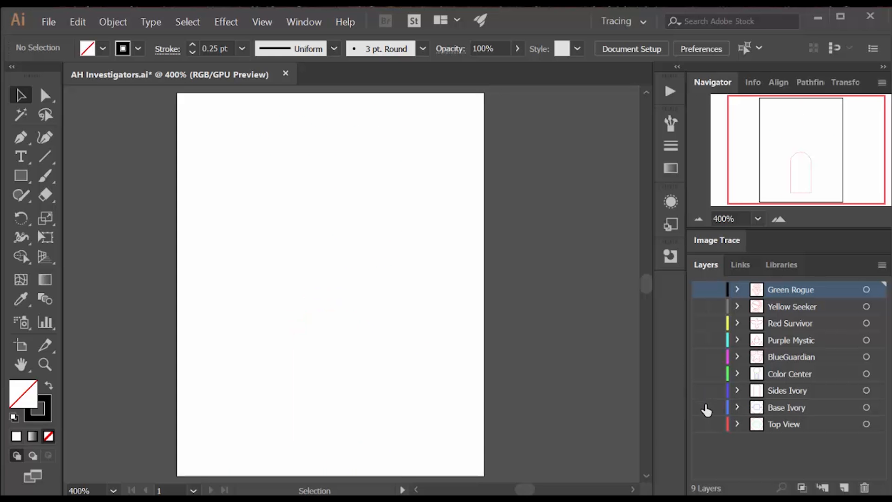
left_click(700, 407)
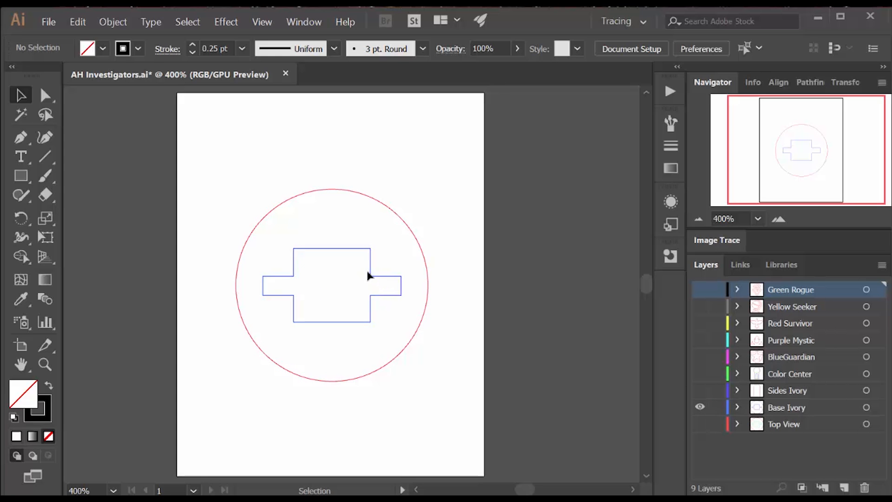
left_click(367, 279)
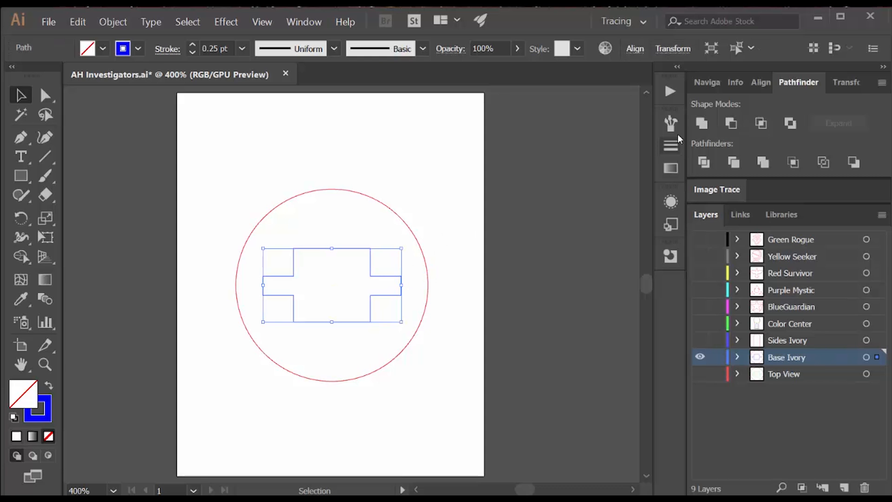
mouse_move(702, 123)
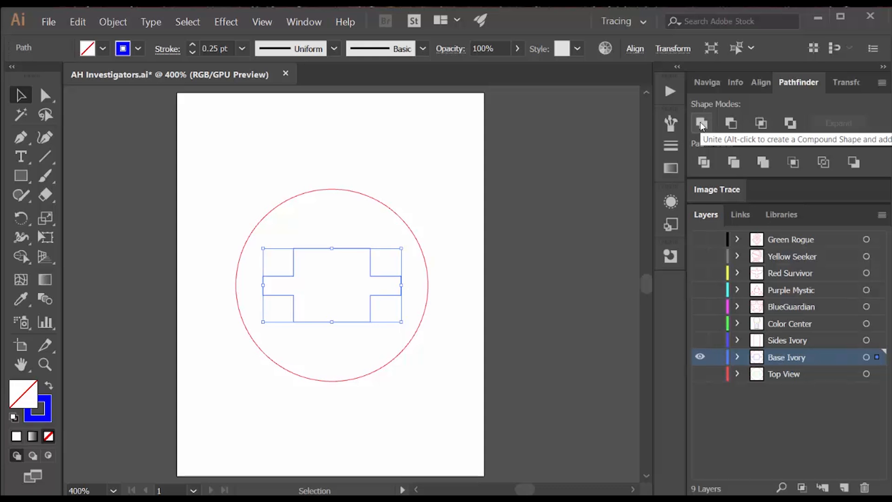